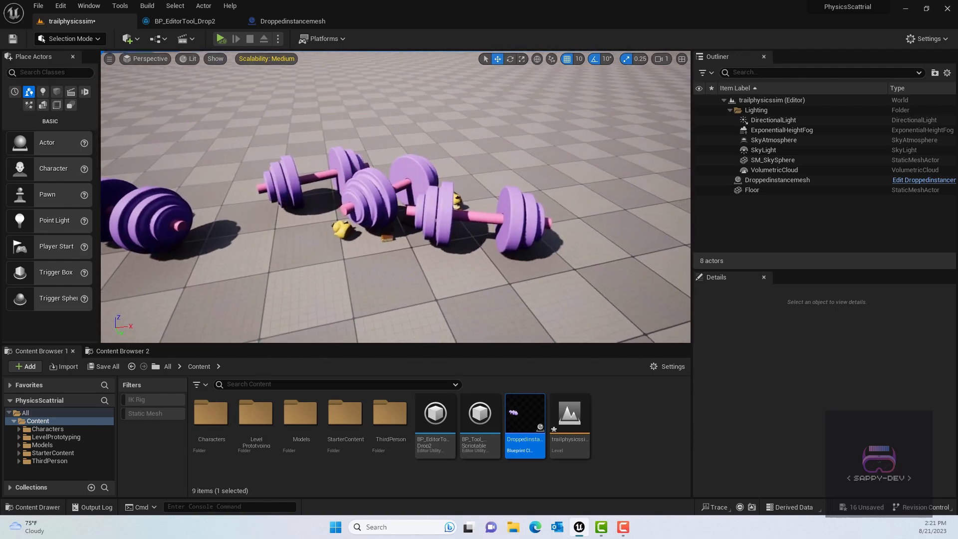
# Step: Simulate the dumbbell scene, enter Scriptable Tools mode and inspect the BP_EditorTool_Drop2 graph
pyautogui.click(277, 39)
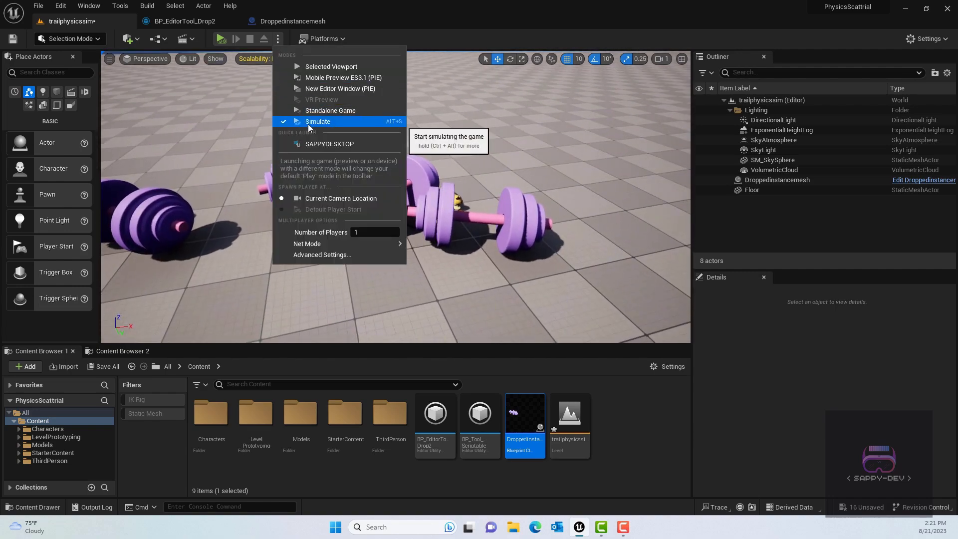
pyautogui.click(318, 121)
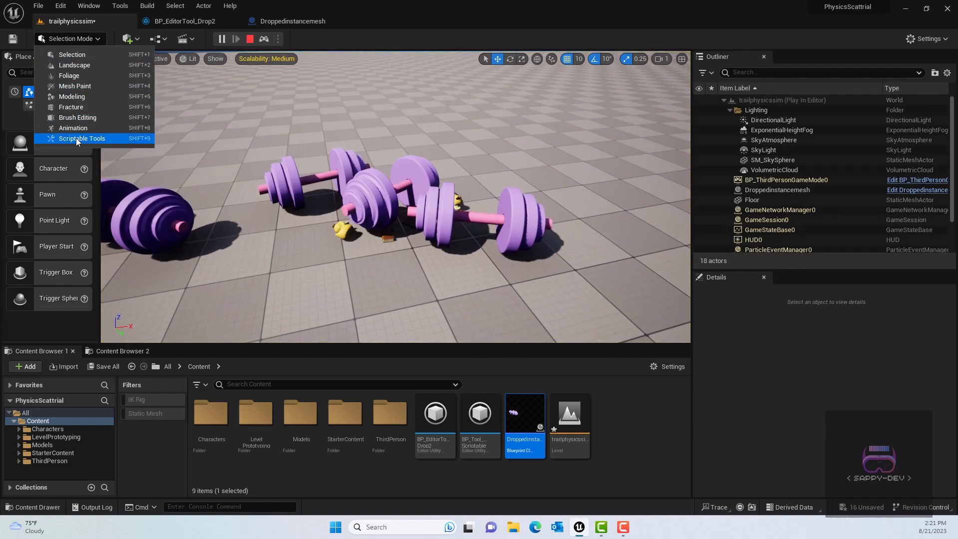
pyautogui.click(81, 138)
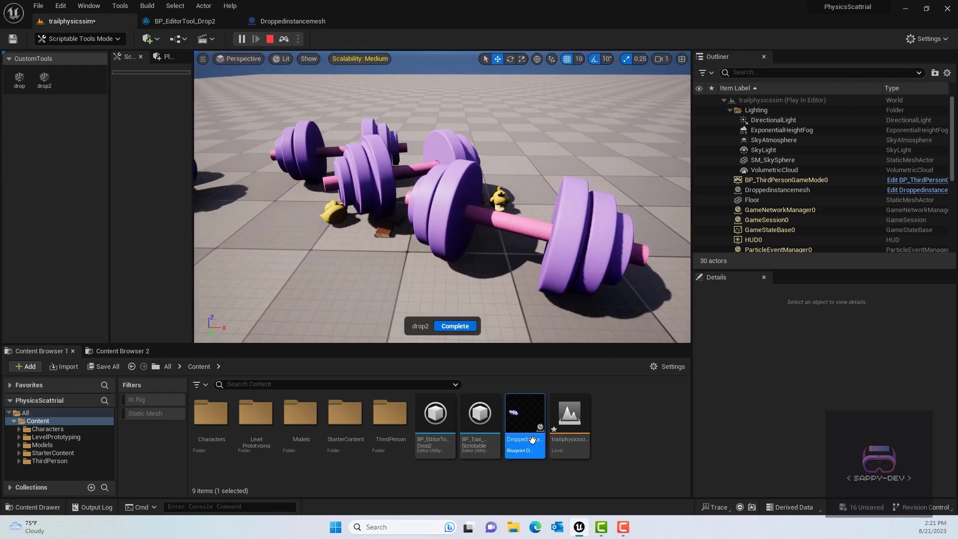
pyautogui.click(185, 21)
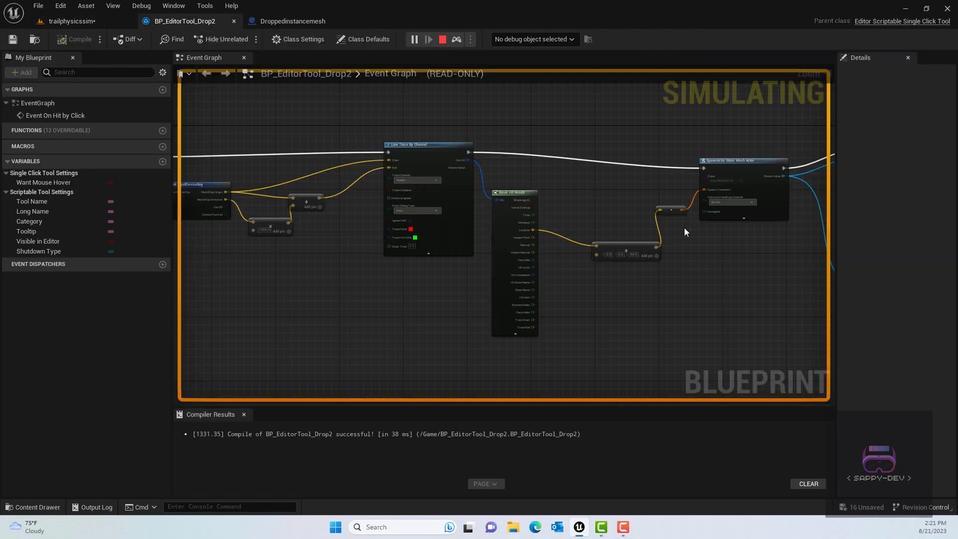
pyautogui.scroll(-3)
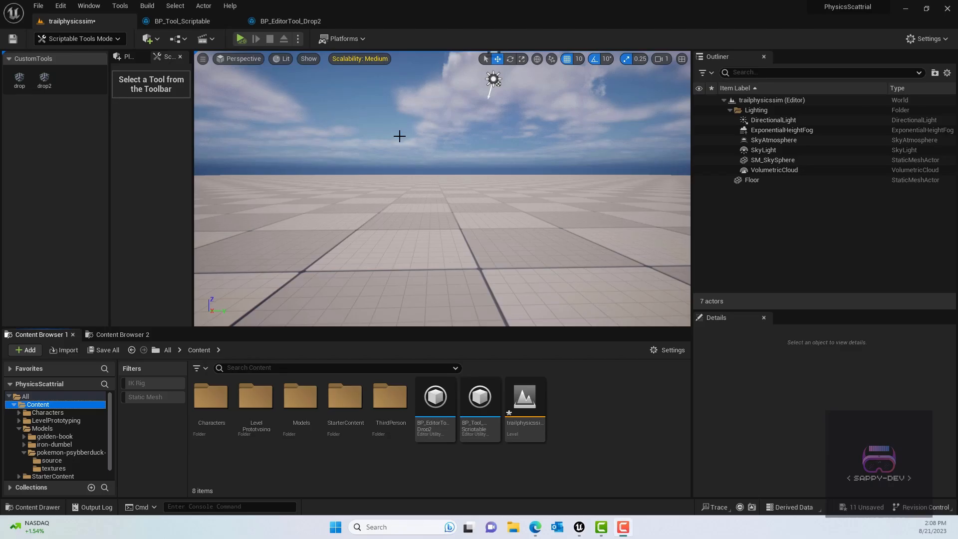
# Step: Run a simulation scattering books with drop2, then stop it to empty the level
pyautogui.click(298, 39)
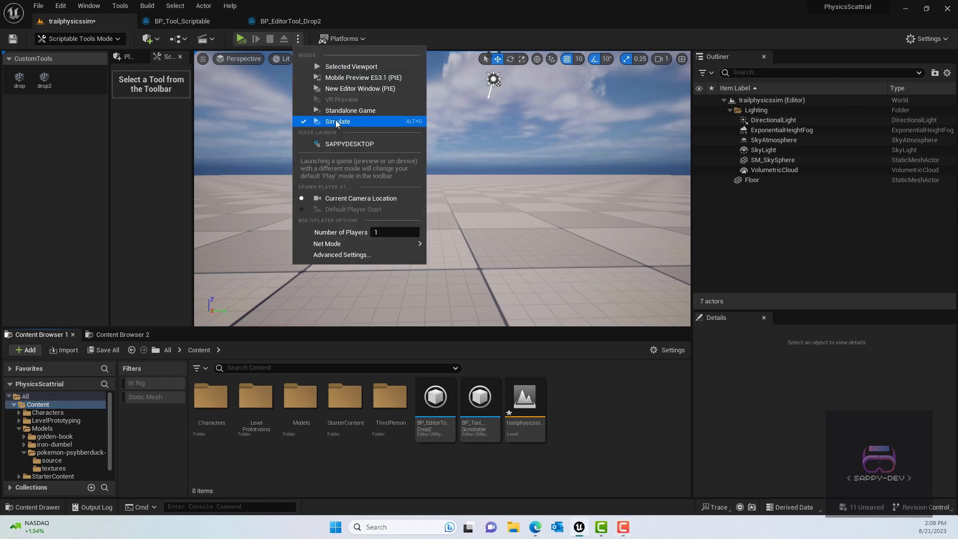
pyautogui.click(337, 121)
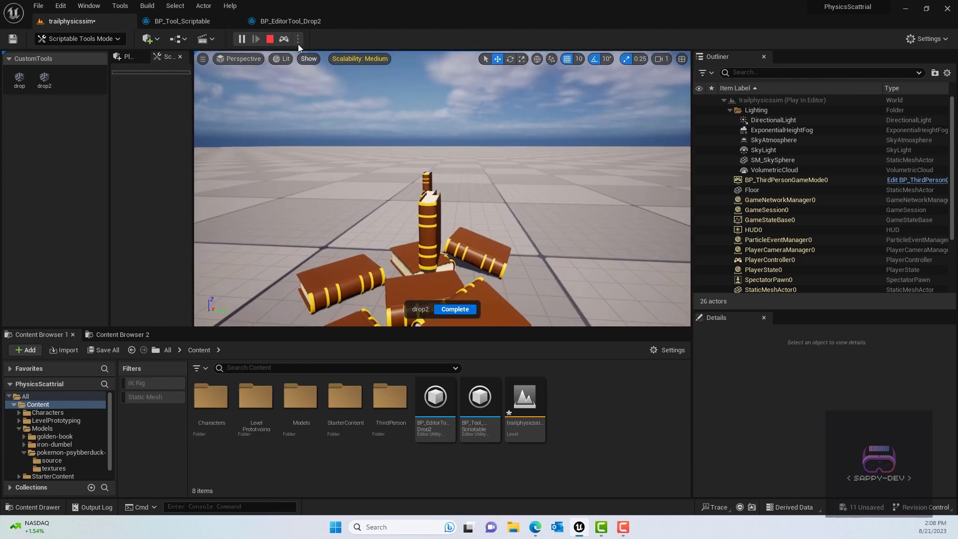
pyautogui.click(270, 39)
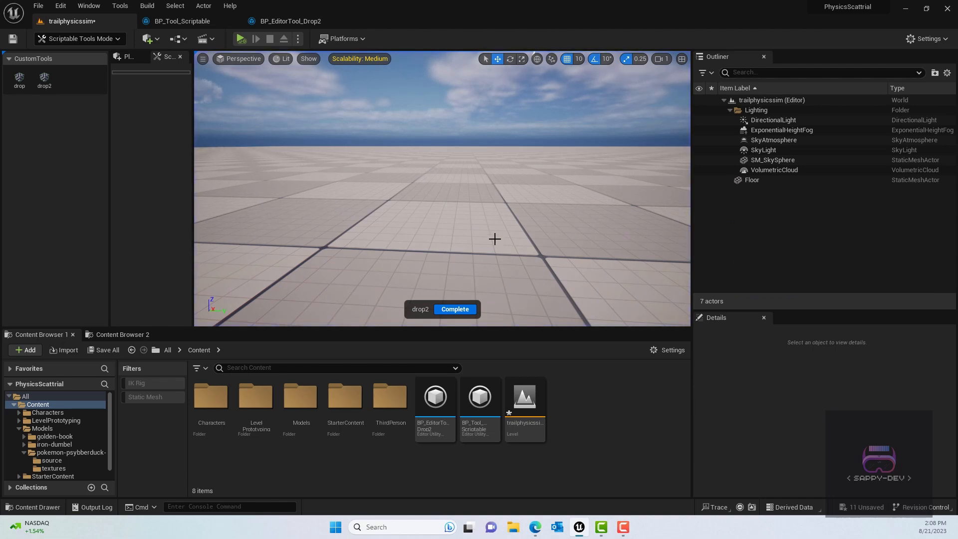
# Step: Duplicate Set Static Mesh twice in drop2's graph, assigning Iron_Dumbel and FIN_Toy meshes
pyautogui.click(288, 21)
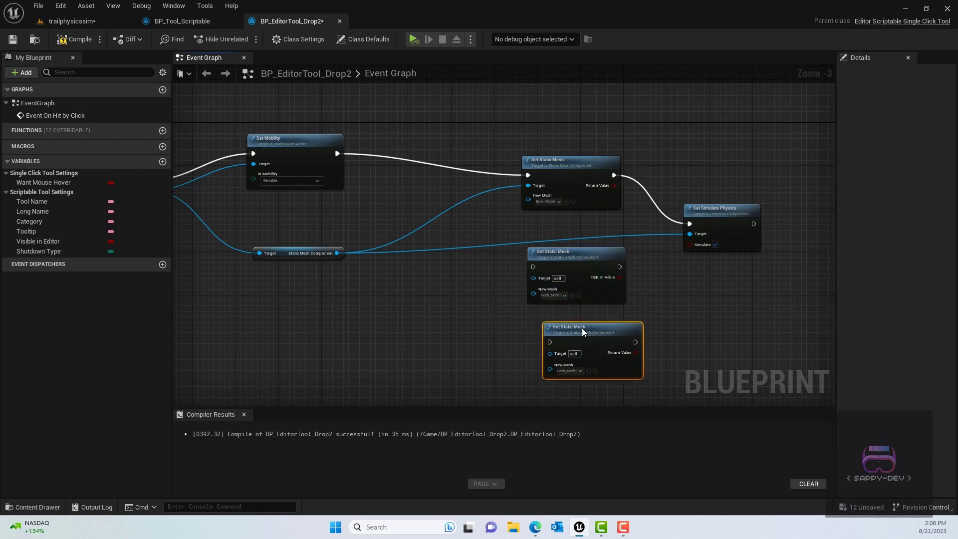
pyautogui.moveTo(584, 330); pyautogui.dragTo(502, 211)
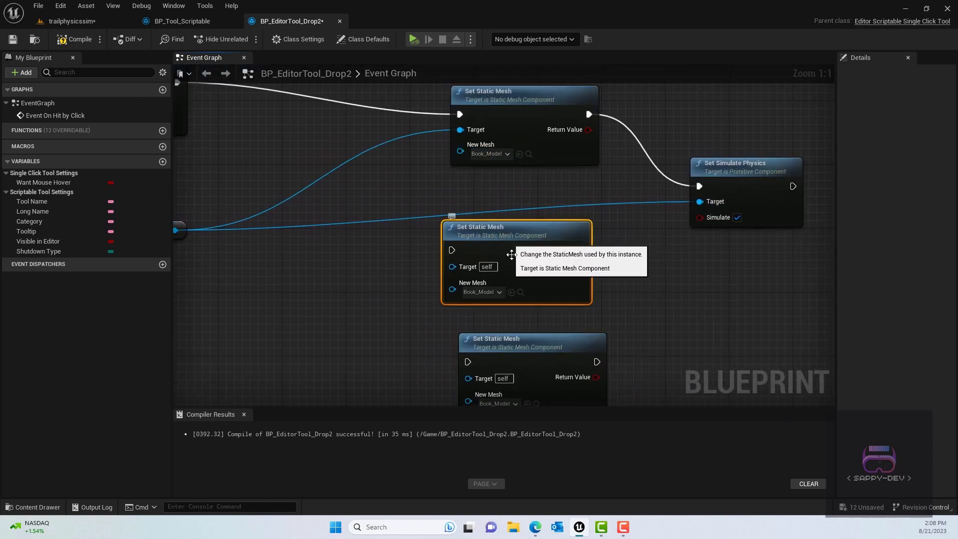
pyautogui.click(482, 292)
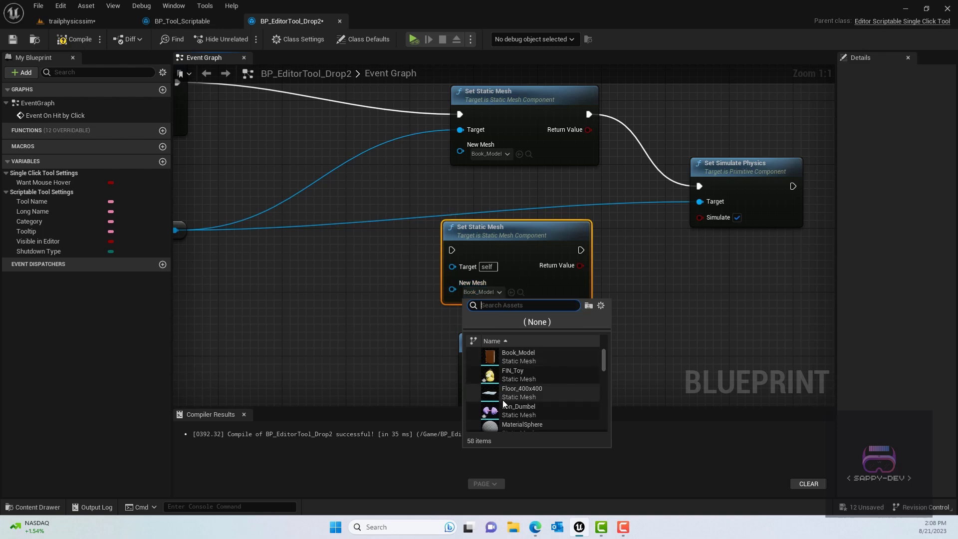
pyautogui.click(518, 410)
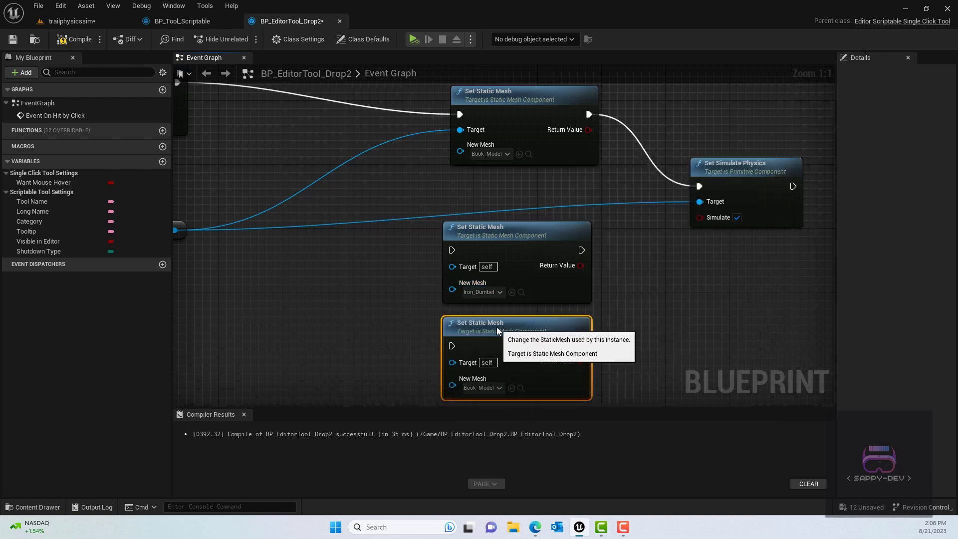
pyautogui.click(483, 387)
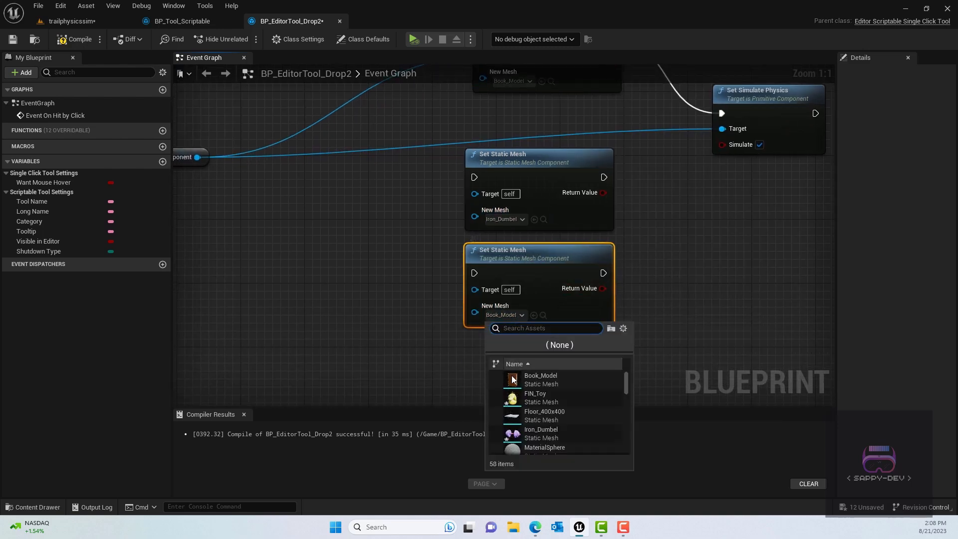
pyautogui.click(535, 397)
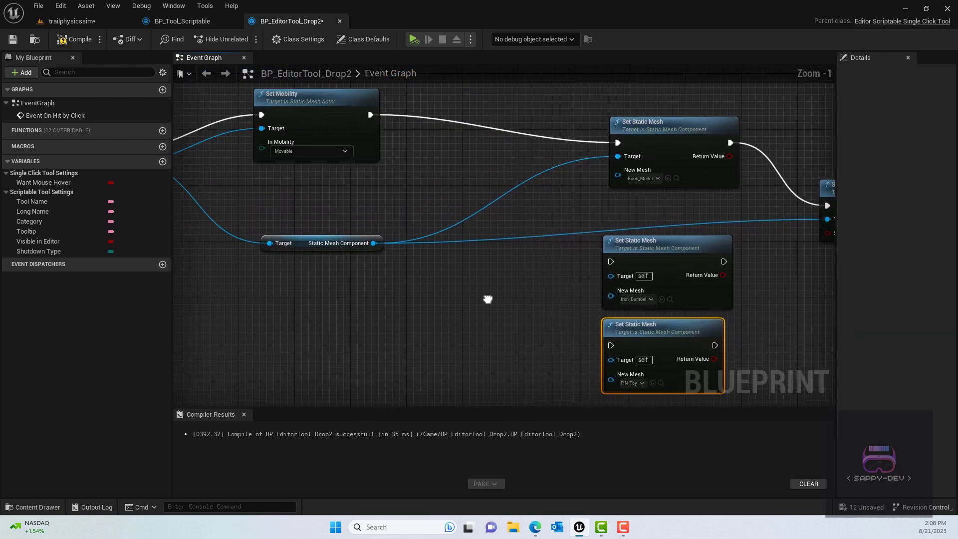
pyautogui.scroll(-3)
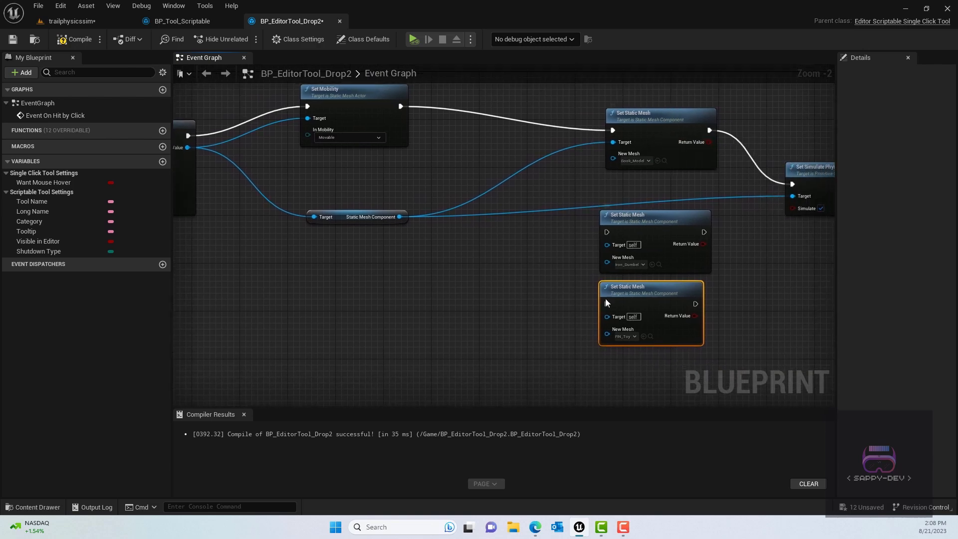
pyautogui.moveTo(455, 276)
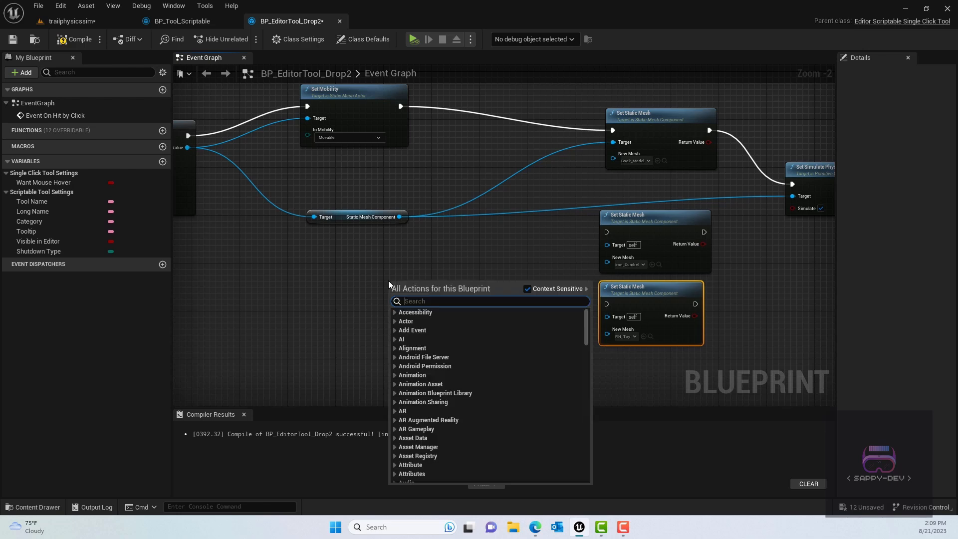
# Step: Add a Random Integer in Range node (max 2) and pull a wire from its Return Value
pyautogui.write('random integer')
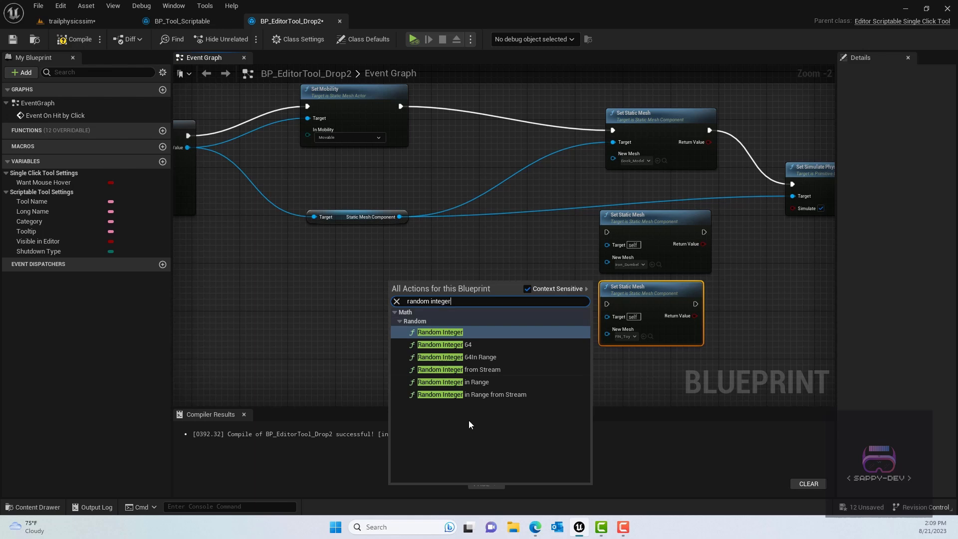
pyautogui.click(453, 381)
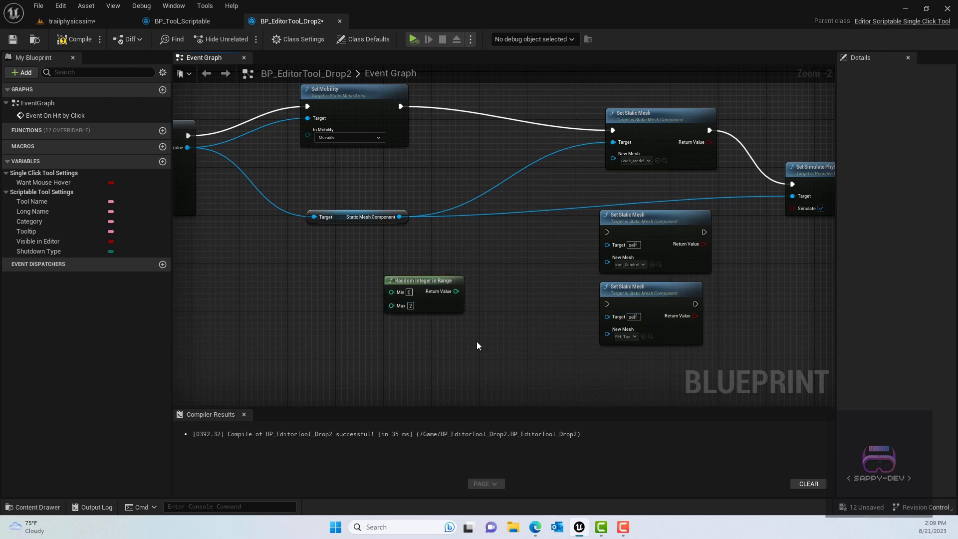
pyautogui.click(423, 280)
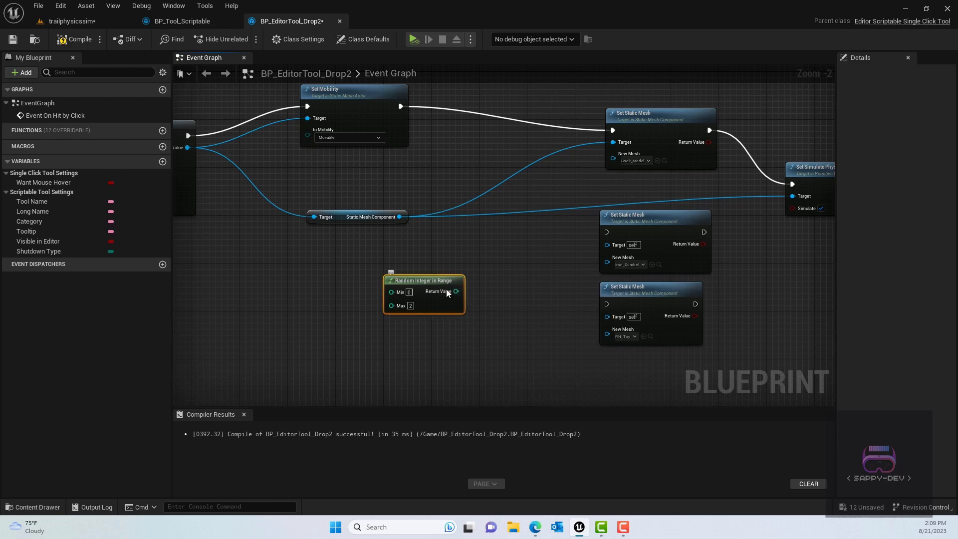
pyautogui.moveTo(423, 293); pyautogui.dragTo(334, 298)
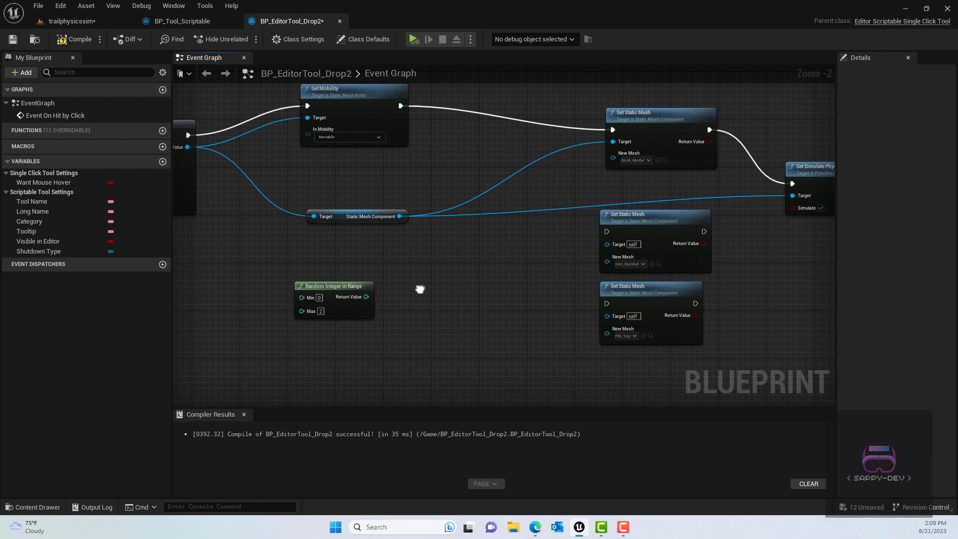
pyautogui.moveTo(365, 298); pyautogui.dragTo(433, 288)
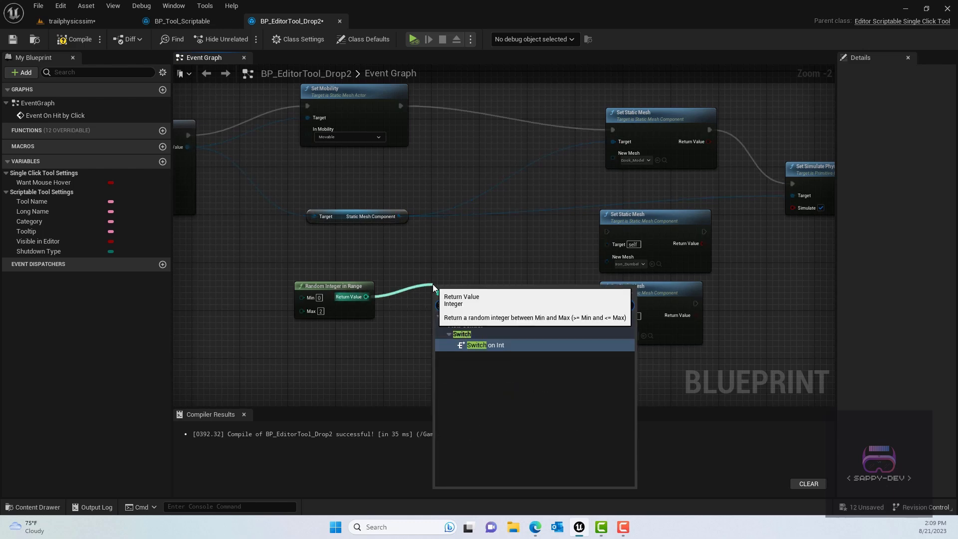
# Step: Feed the random value into a Switch on Int with cases 0–2 routed to the three mesh nodes
pyautogui.click(479, 344)
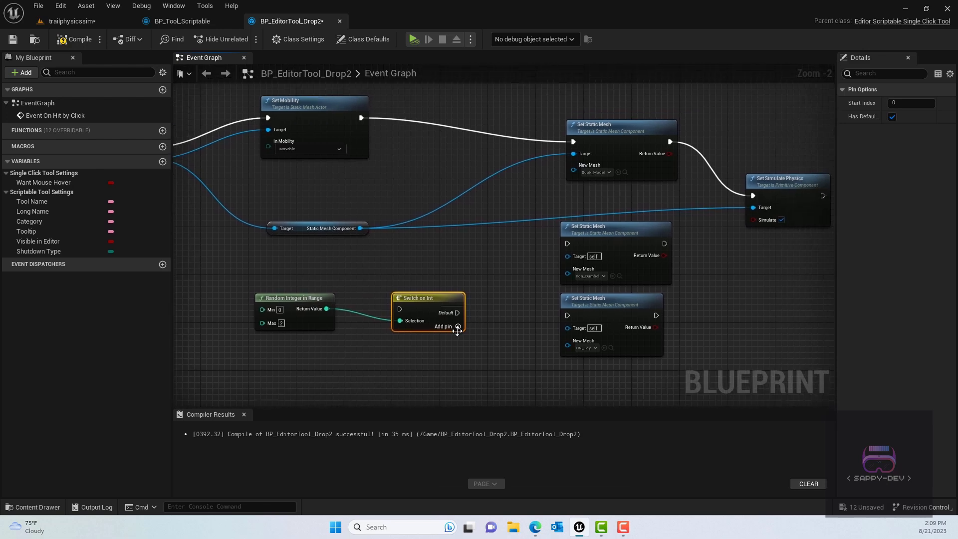
pyautogui.click(457, 326)
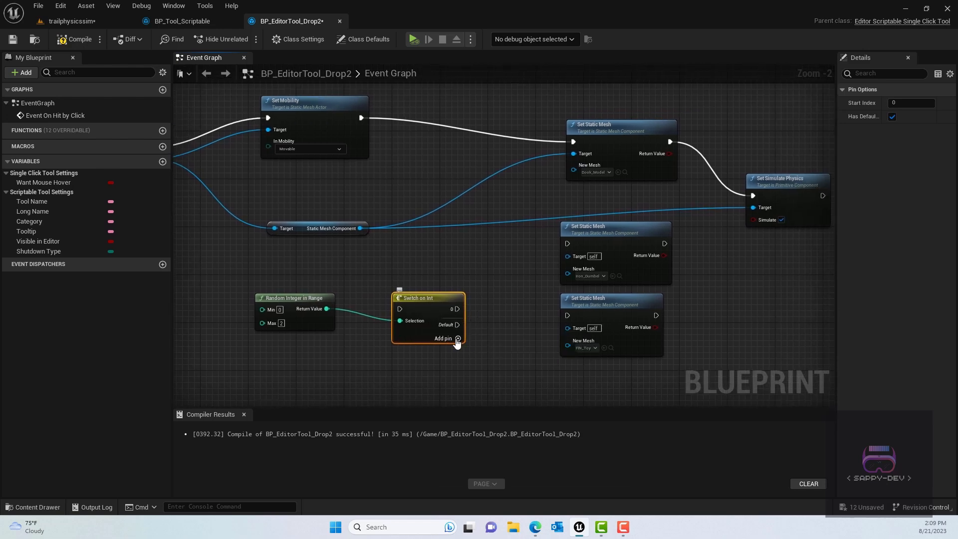
pyautogui.click(457, 338)
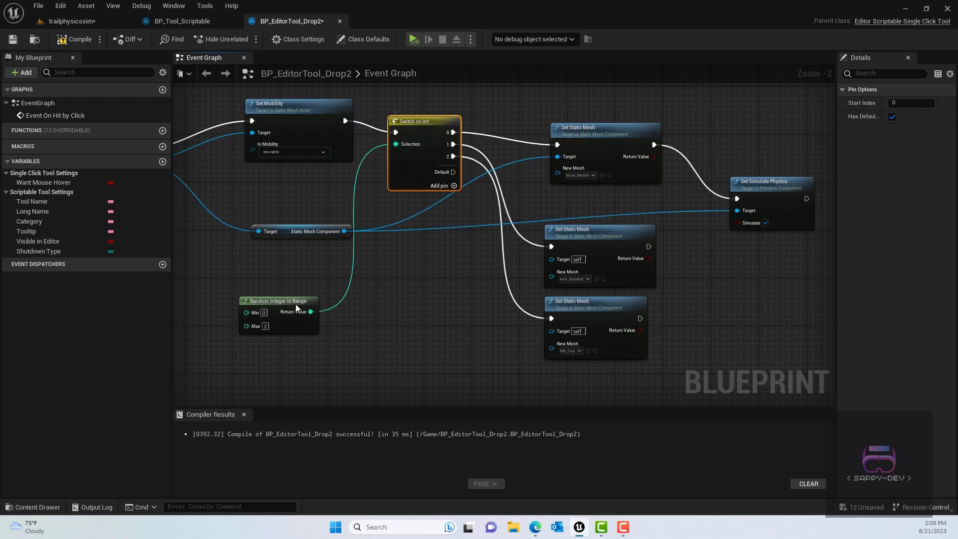
pyautogui.moveTo(279, 301); pyautogui.dragTo(297, 181)
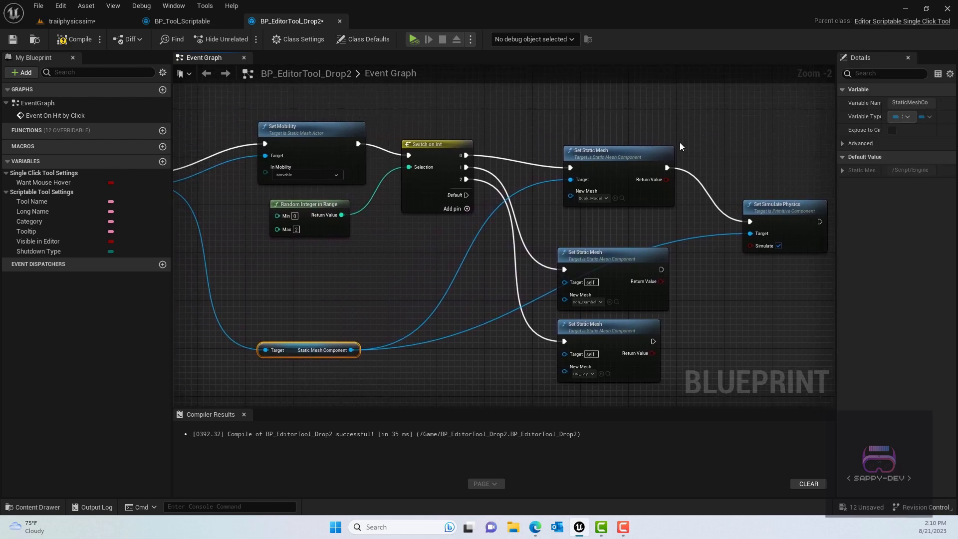
pyautogui.moveTo(398, 218)
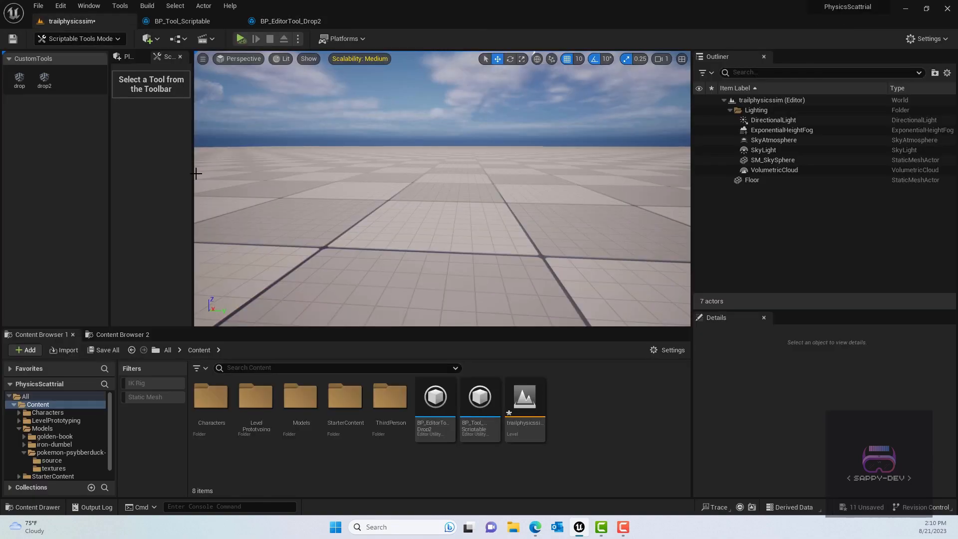
# Step: Simulate with drop2 to scatter a random mix of dumbbells, ducks and books, then stop
pyautogui.click(297, 39)
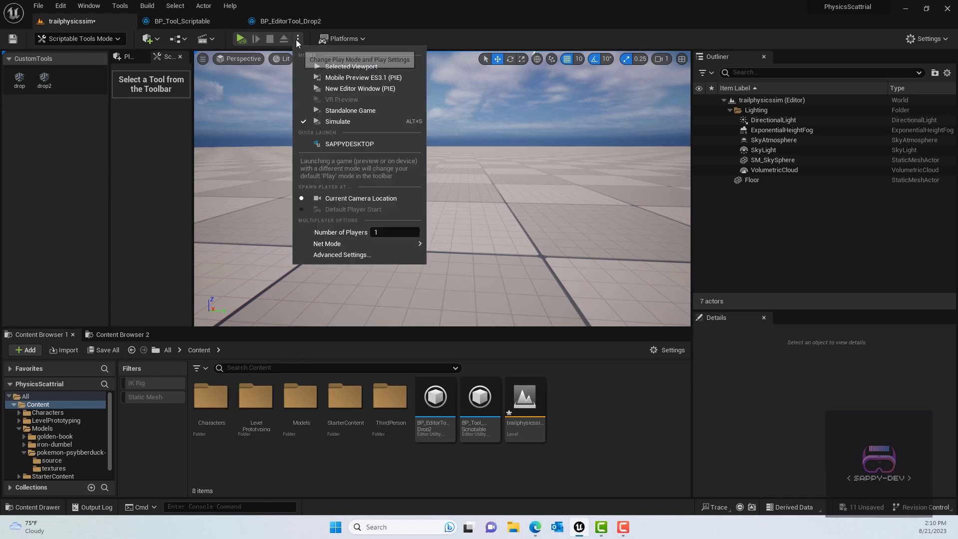
pyautogui.click(240, 39)
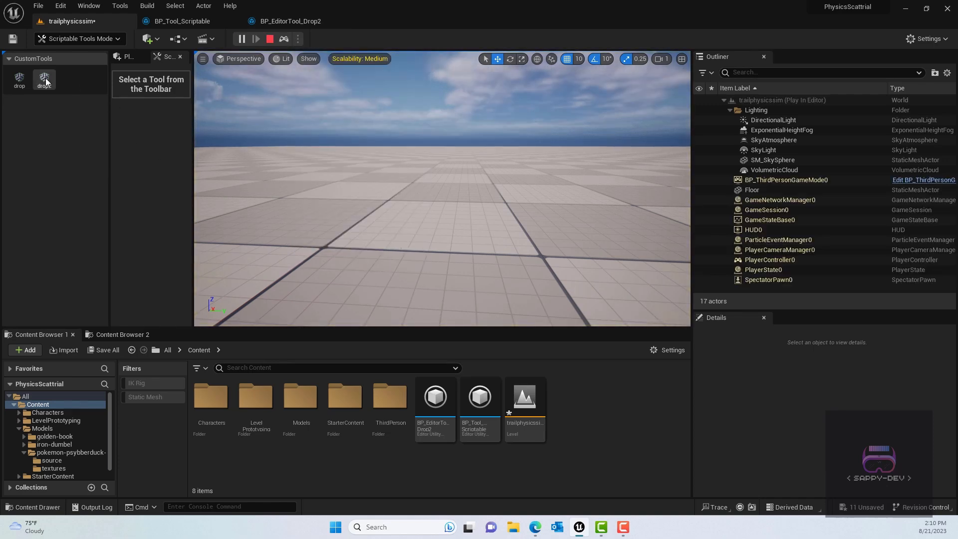
pyautogui.click(43, 78)
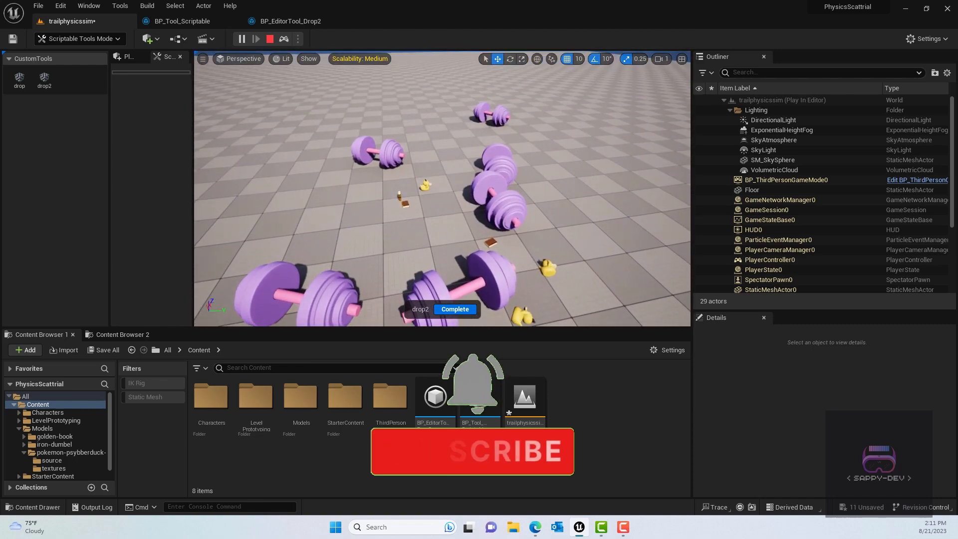
pyautogui.click(269, 39)
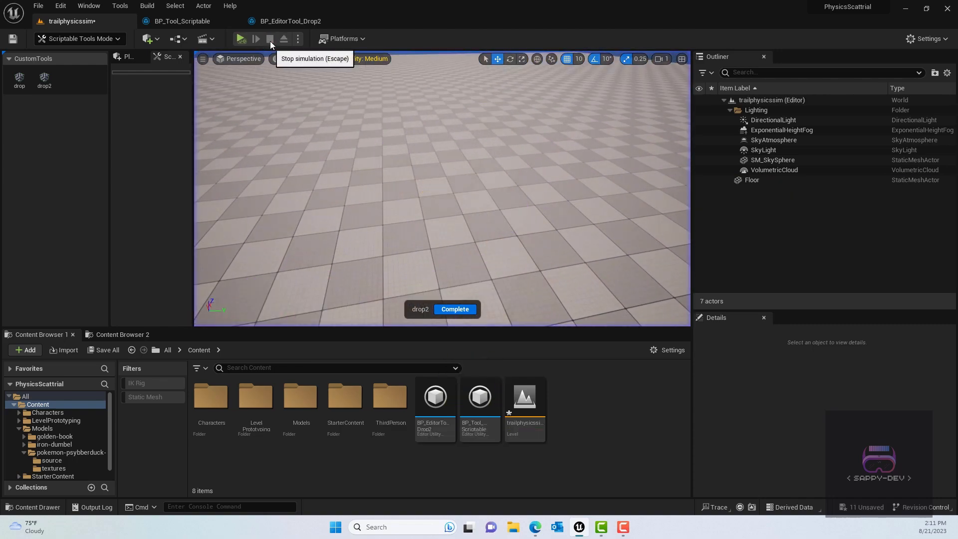
pyautogui.click(271, 38)
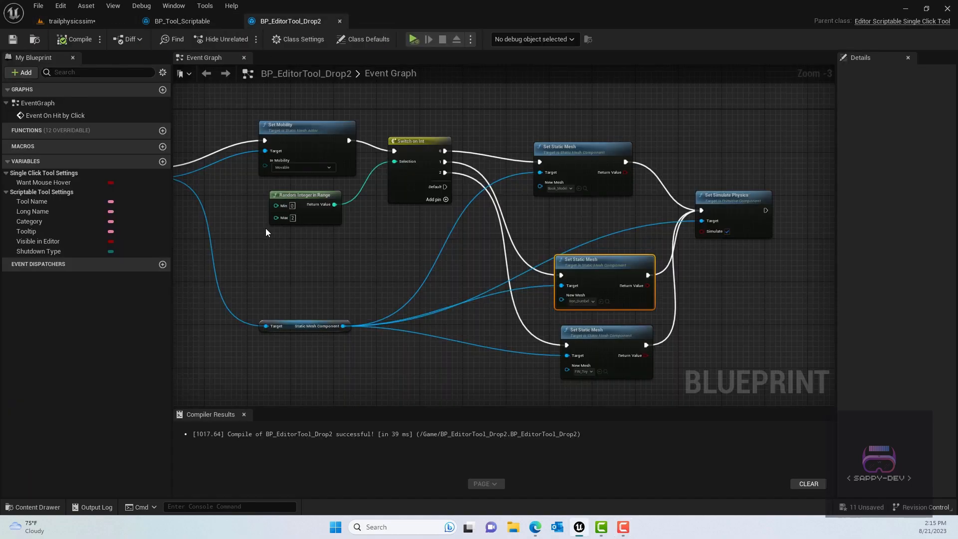
# Step: Scroll back to the trailphysicssim level in Scriptable Tools mode
pyautogui.scroll(-3)
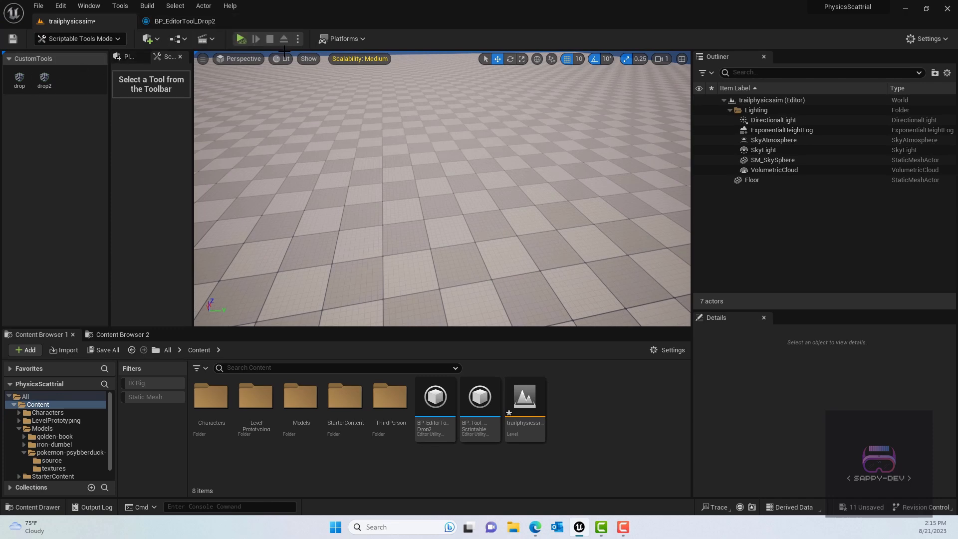
# Step: Drop one test dumbbell in a quick simulation, stop it and activate the drop2 tool
pyautogui.click(241, 39)
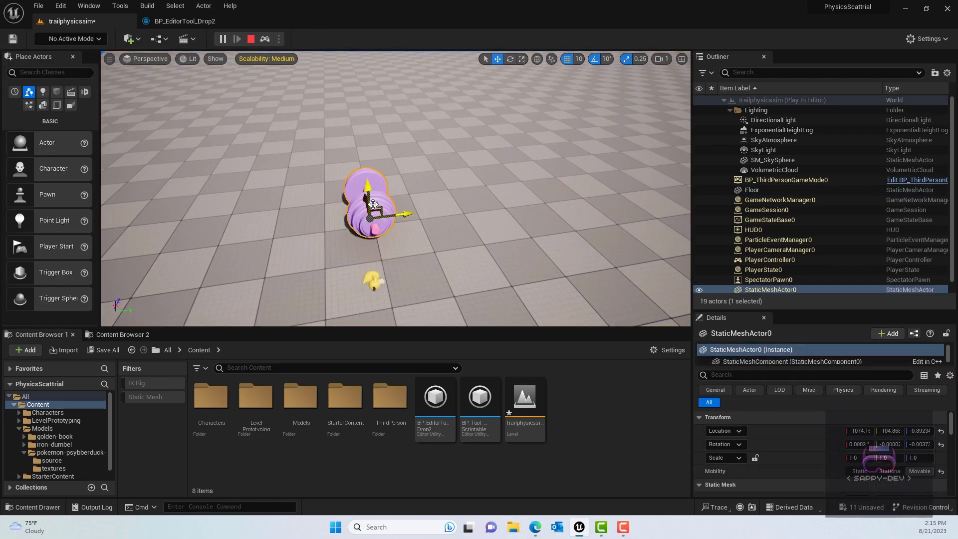
pyautogui.click(753, 190)
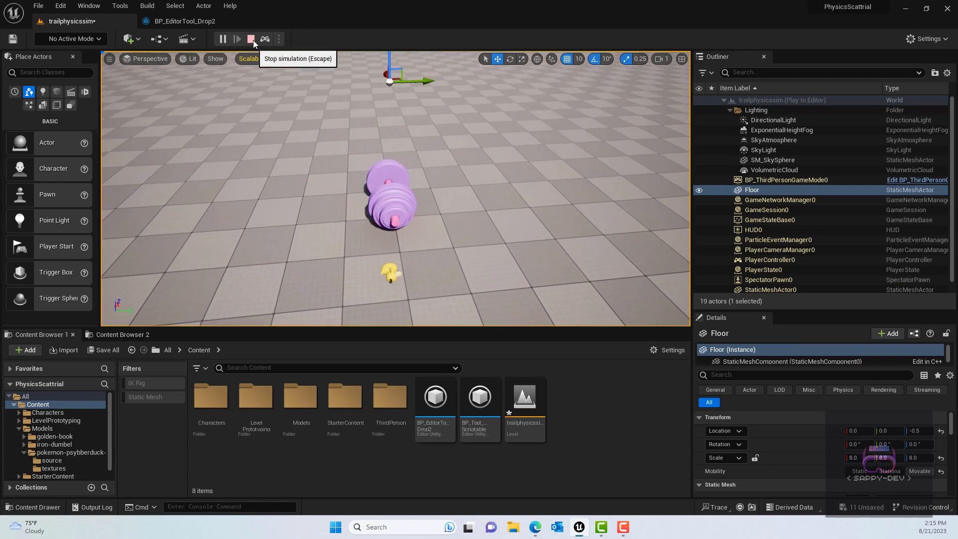
pyautogui.click(249, 38)
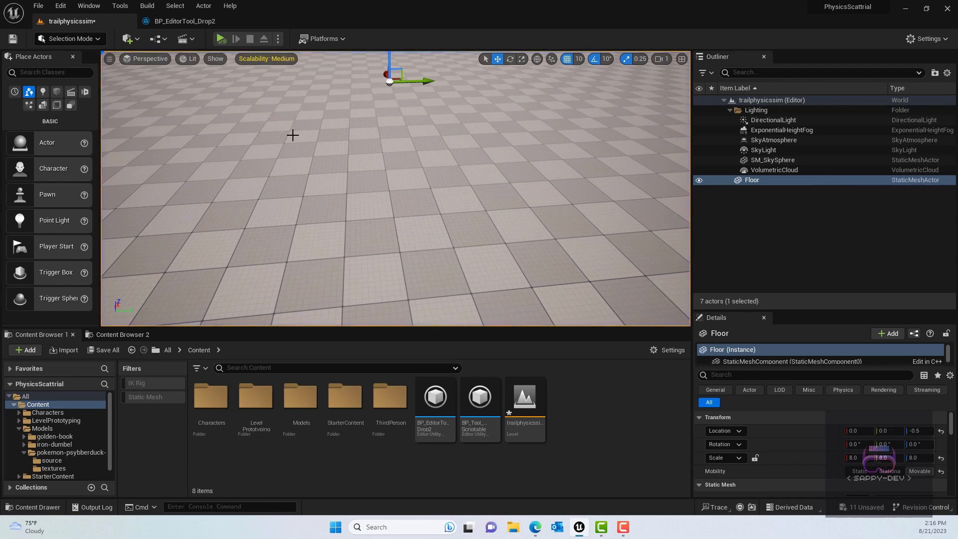
pyautogui.click(69, 39)
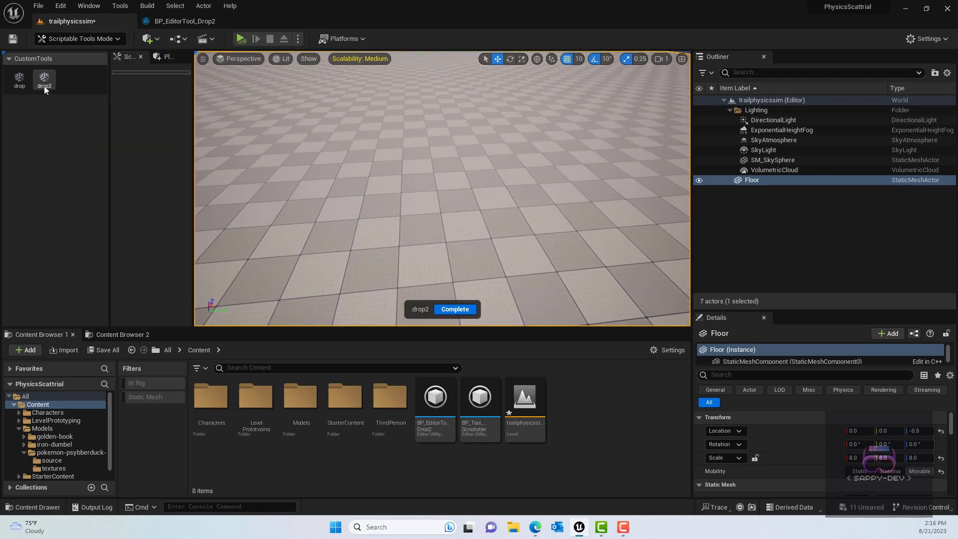
# Step: Start a new simulation and scatter dumbbells and ducks across the floor with drop2
pyautogui.click(298, 39)
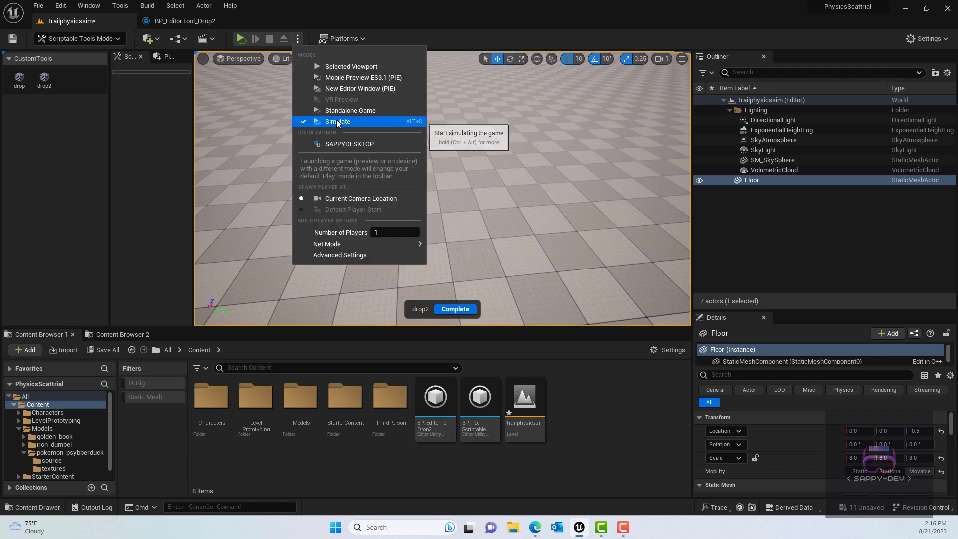
pyautogui.click(336, 121)
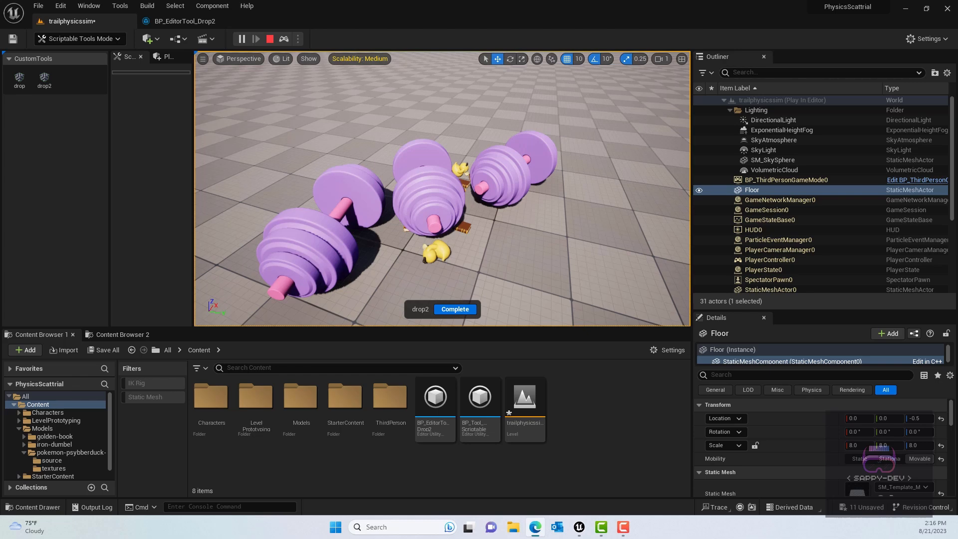
# Step: Select StaticMeshActor0 through StaticMeshActor14 in the Outliner and merge them into instanced Actor0
pyautogui.scroll(-3)
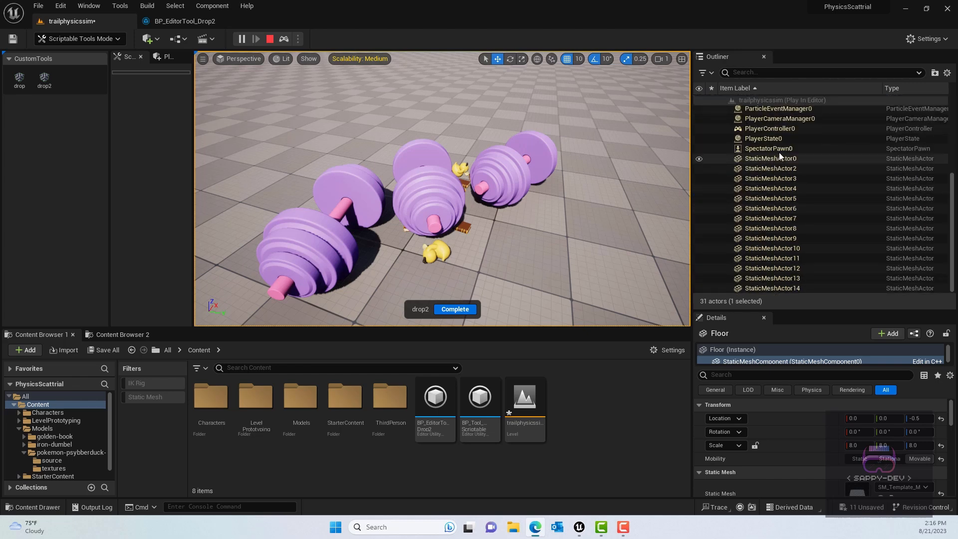
pyautogui.click(770, 159)
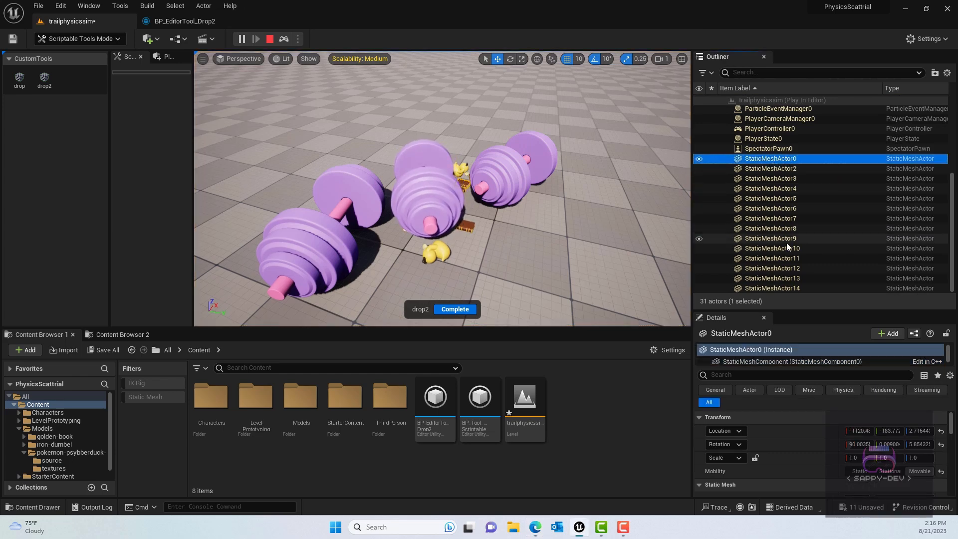
pyautogui.click(771, 287)
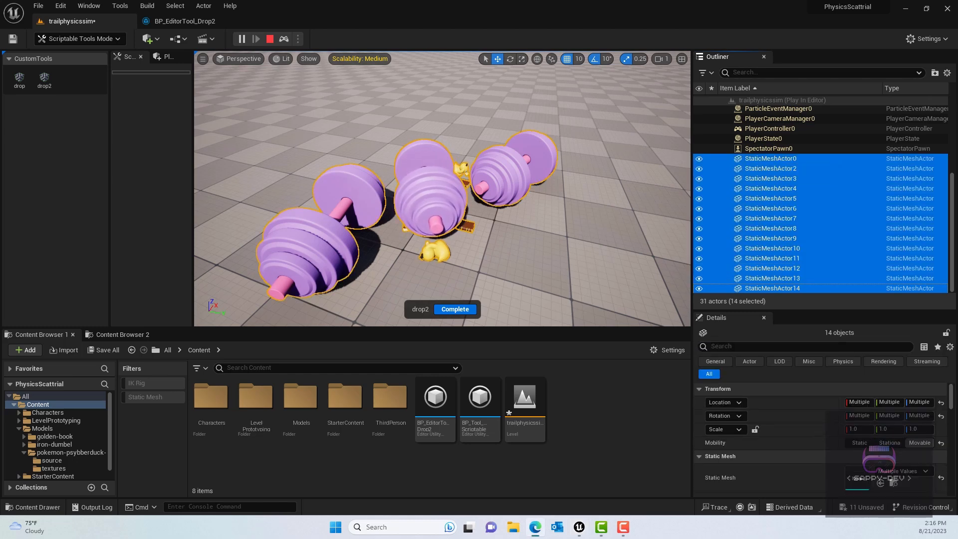
pyautogui.moveTo(832, 221)
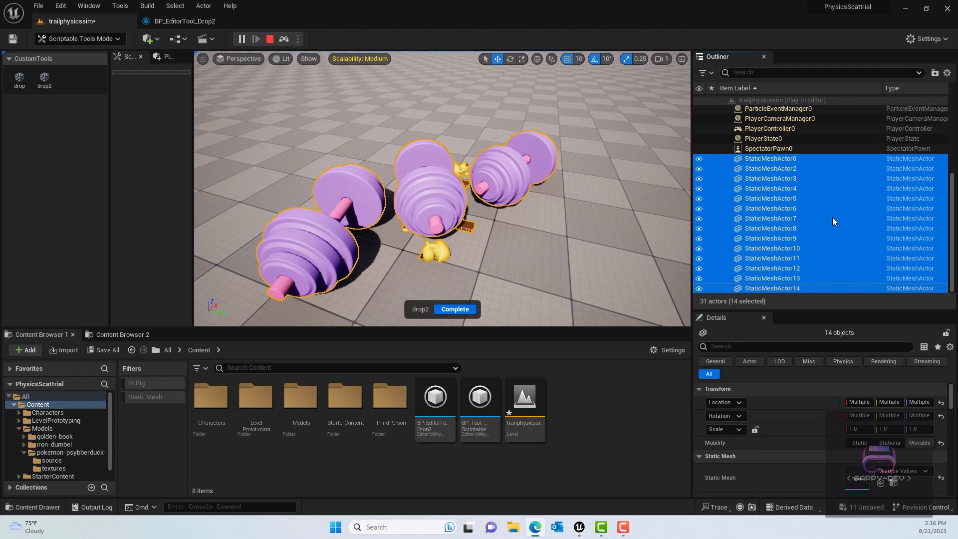
pyautogui.moveTo(198, 13)
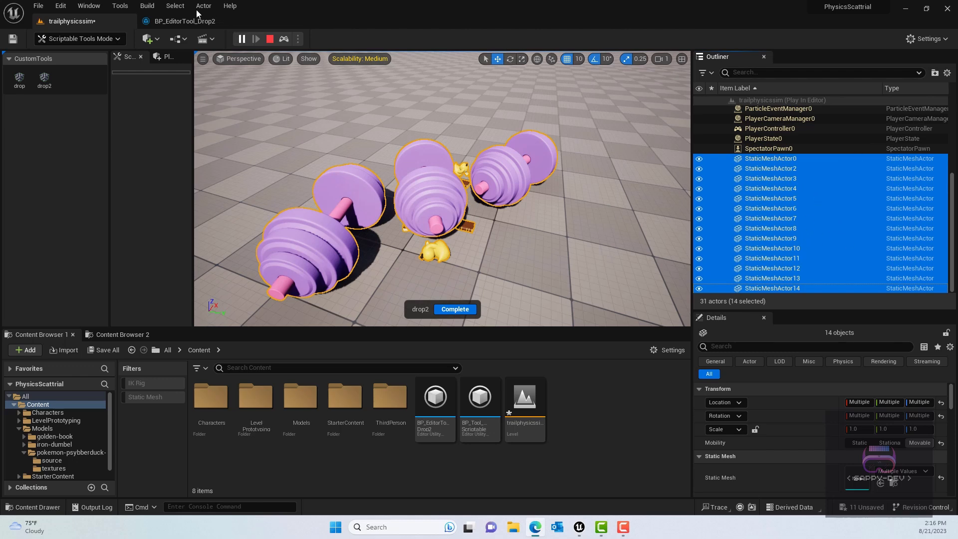
pyautogui.click(204, 6)
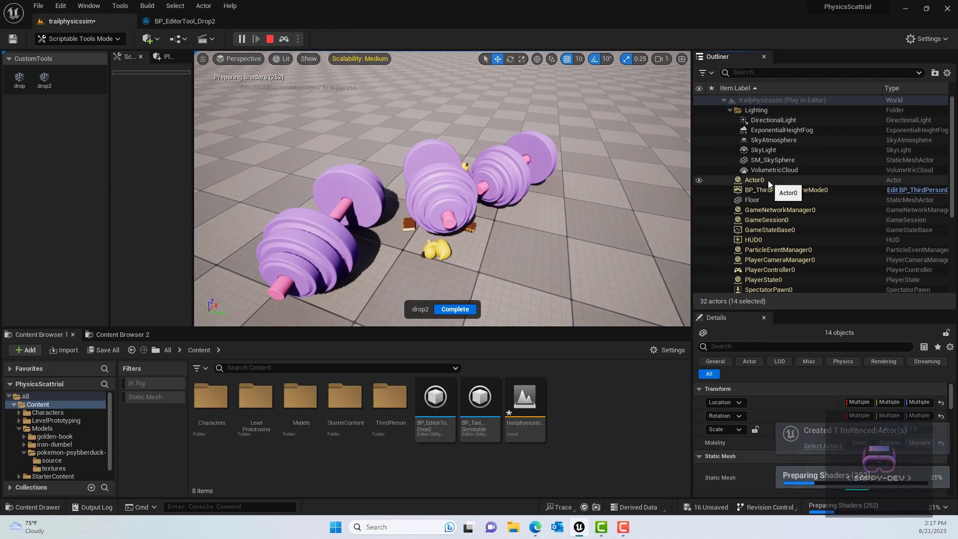
# Step: Select the merged instanced actor Actor0 and start Convert to Blueprint on it
pyautogui.click(754, 179)
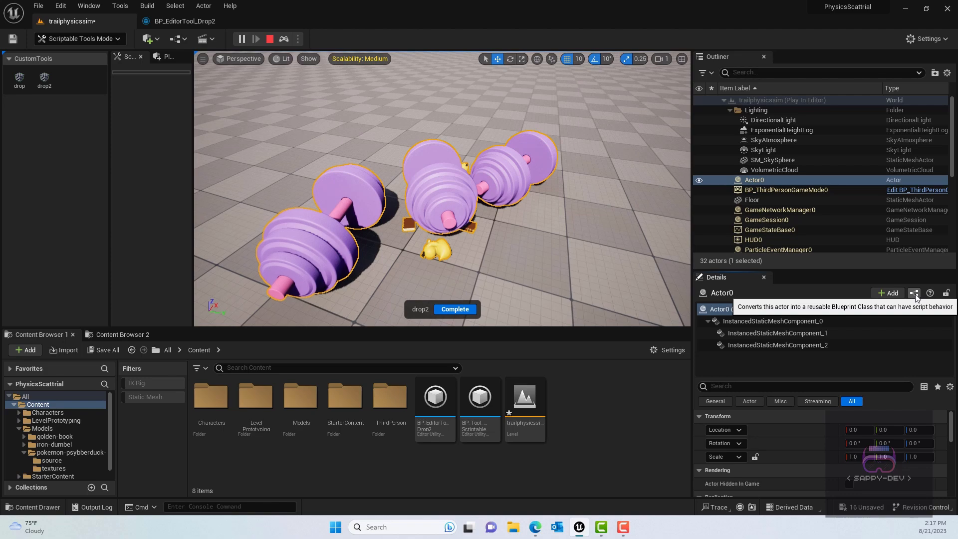
pyautogui.click(915, 293)
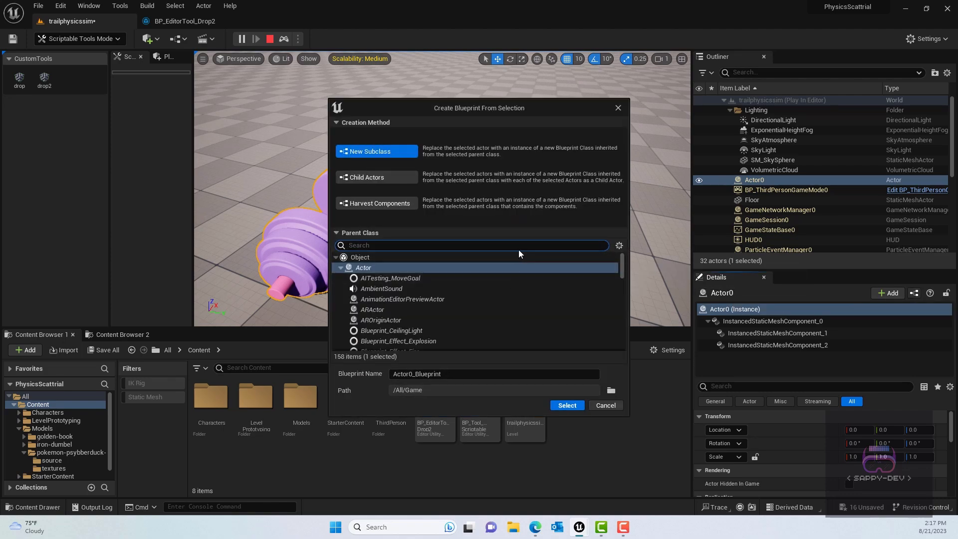
pyautogui.moveTo(379, 385)
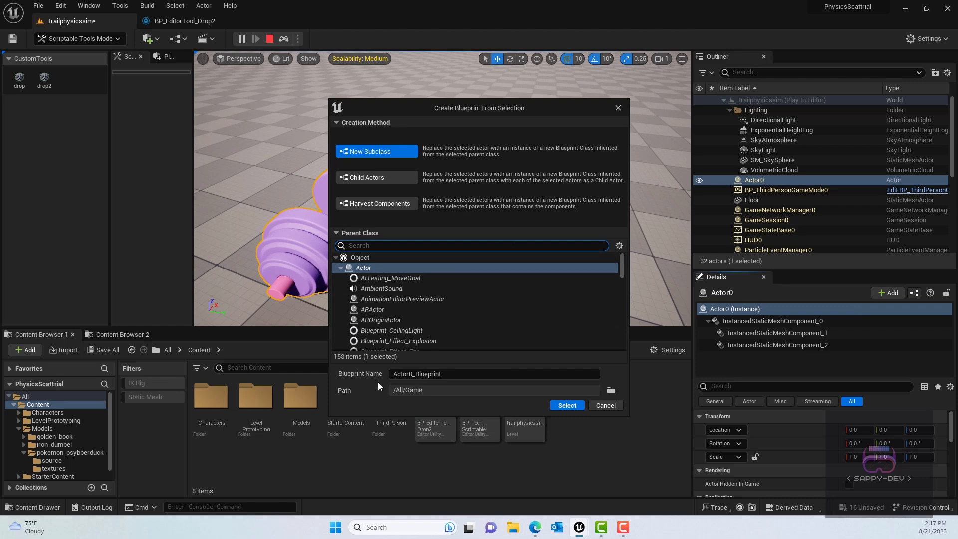
# Step: Name the new Blueprint Droppedinstancemesh and create it from the selected actor
pyautogui.click(493, 373)
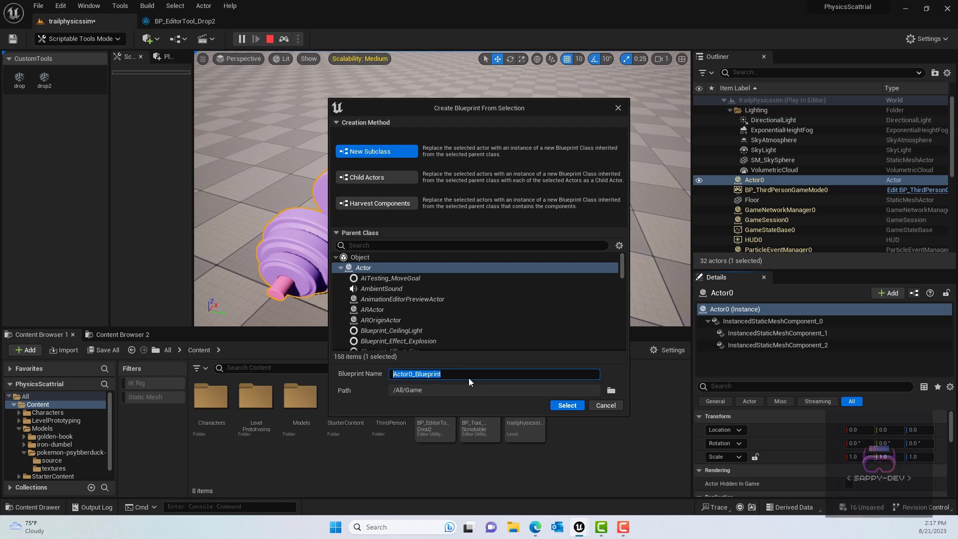
pyautogui.write('Droppedinstancemes')
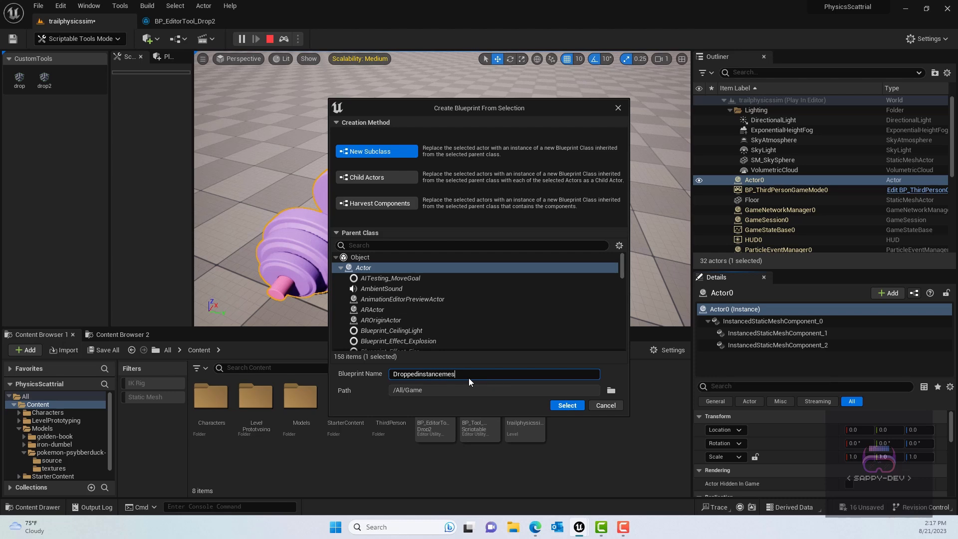
pyautogui.write('h')
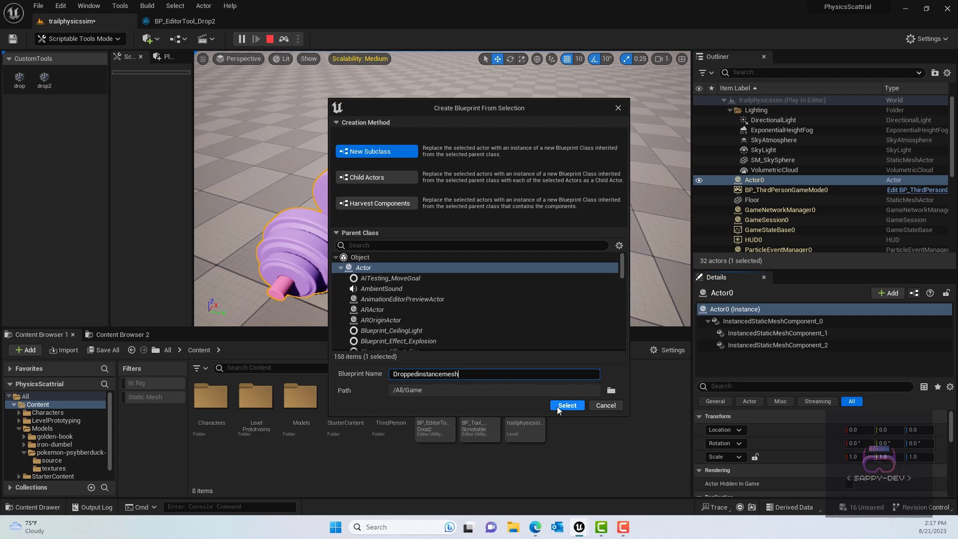
pyautogui.click(567, 405)
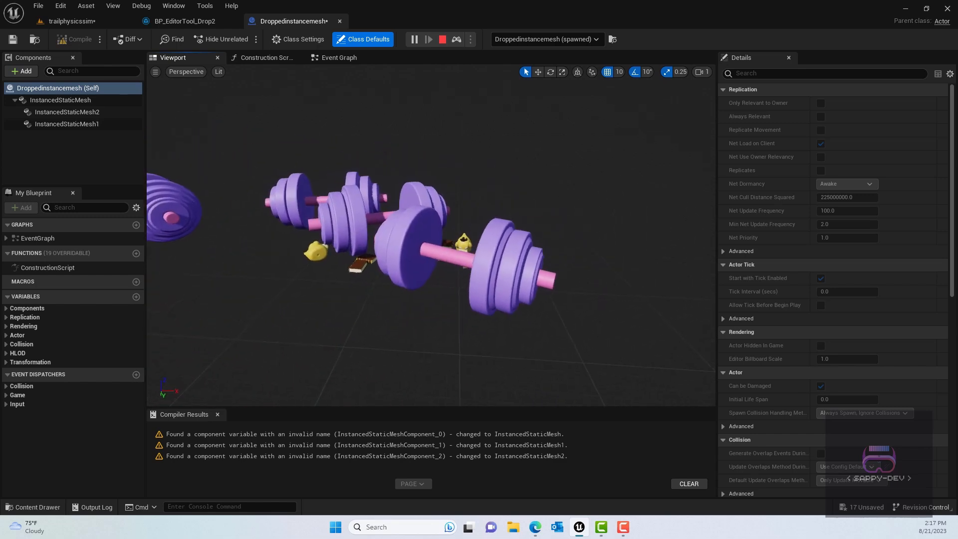
# Step: Inspect the first InstancedStaticMesh component's Instances list in the Details panel
pyautogui.click(59, 100)
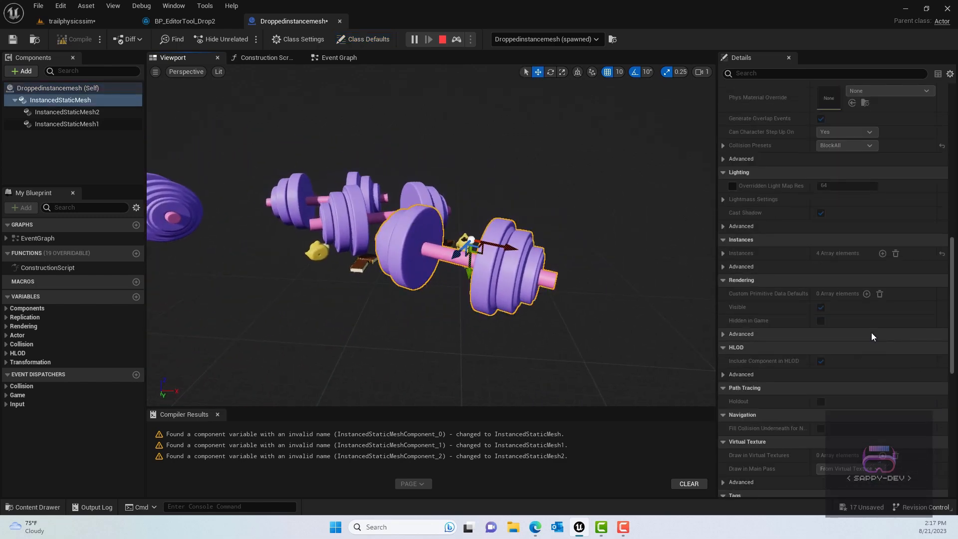
pyautogui.scroll(-3)
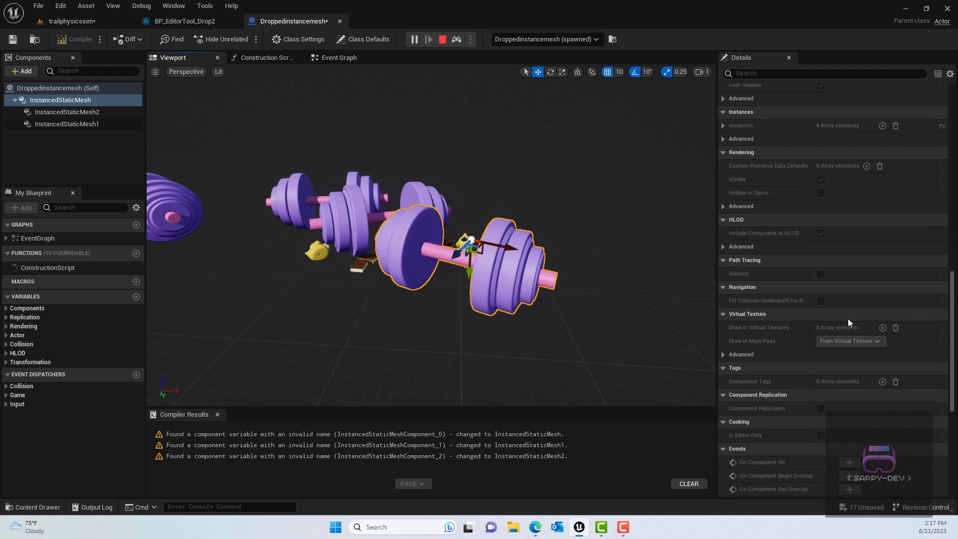
pyautogui.scroll(-3)
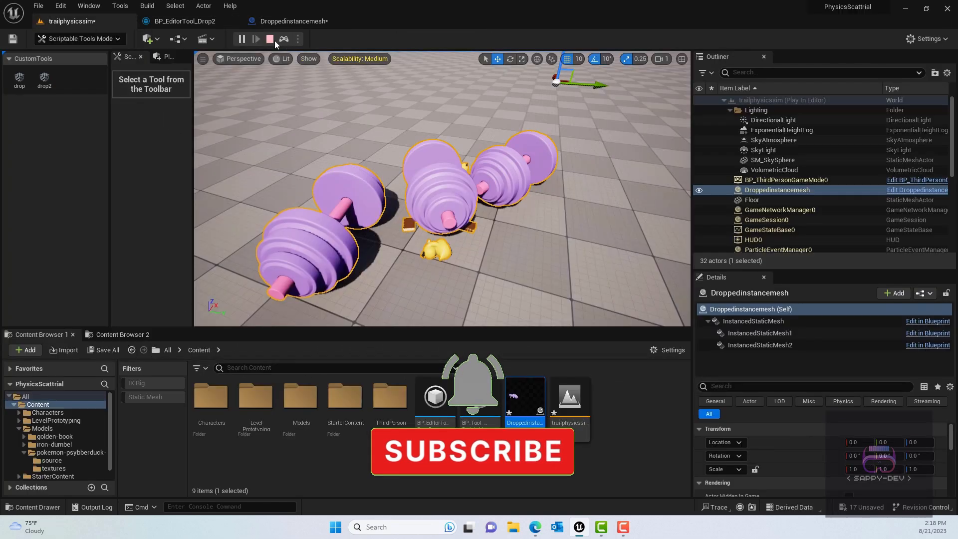
# Step: Stop the simulation and place the Droppedinstancemesh asset into the level viewport
pyautogui.click(268, 39)
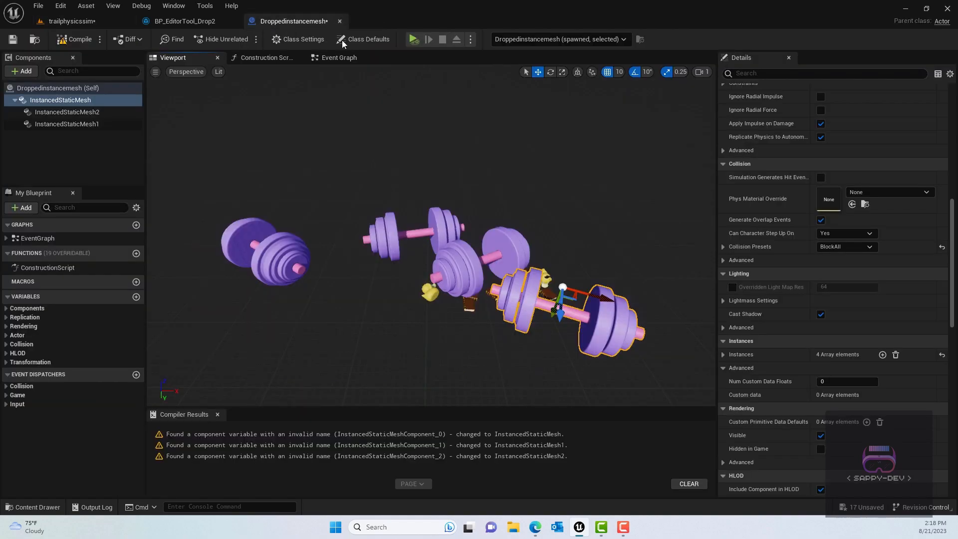
pyautogui.moveTo(12, 39)
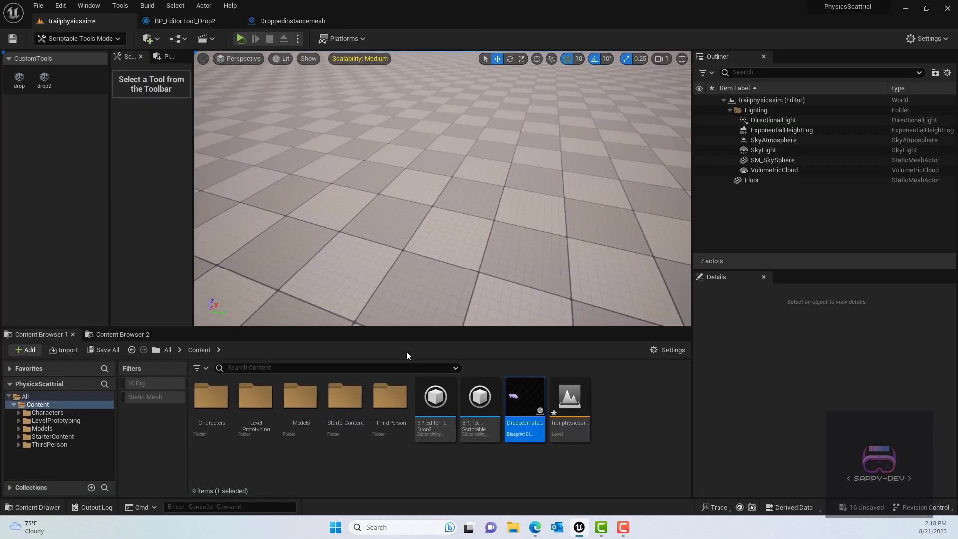
pyautogui.doubleClick(524, 396)
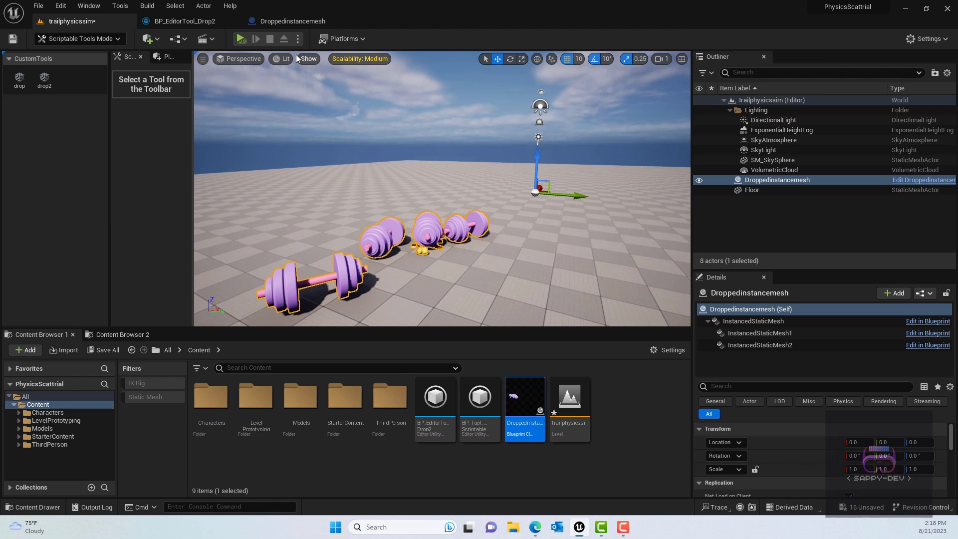
pyautogui.click(240, 39)
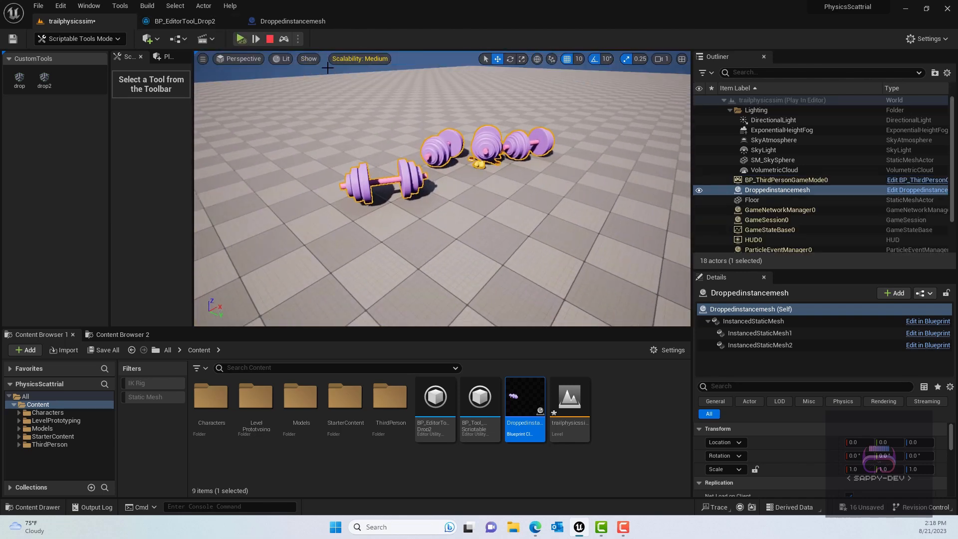
pyautogui.click(268, 39)
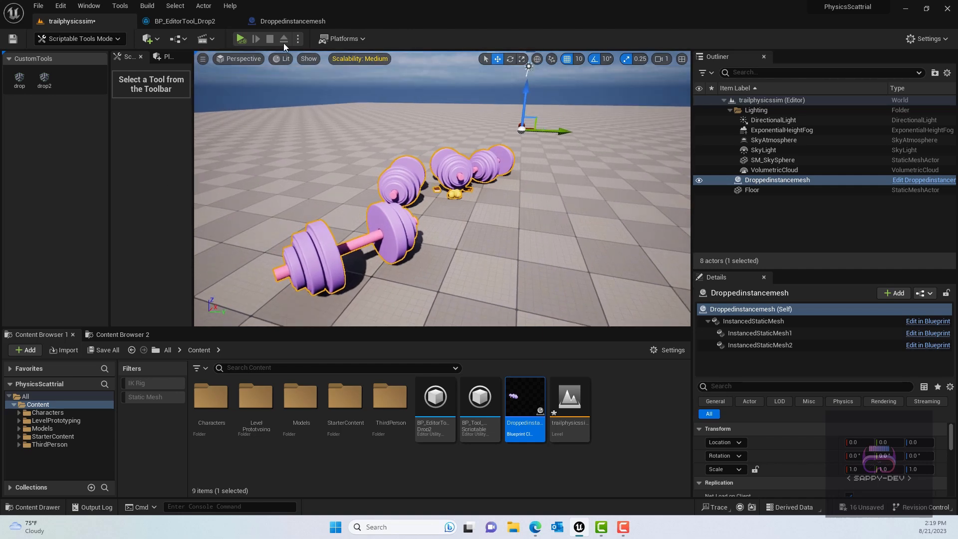
pyautogui.click(241, 39)
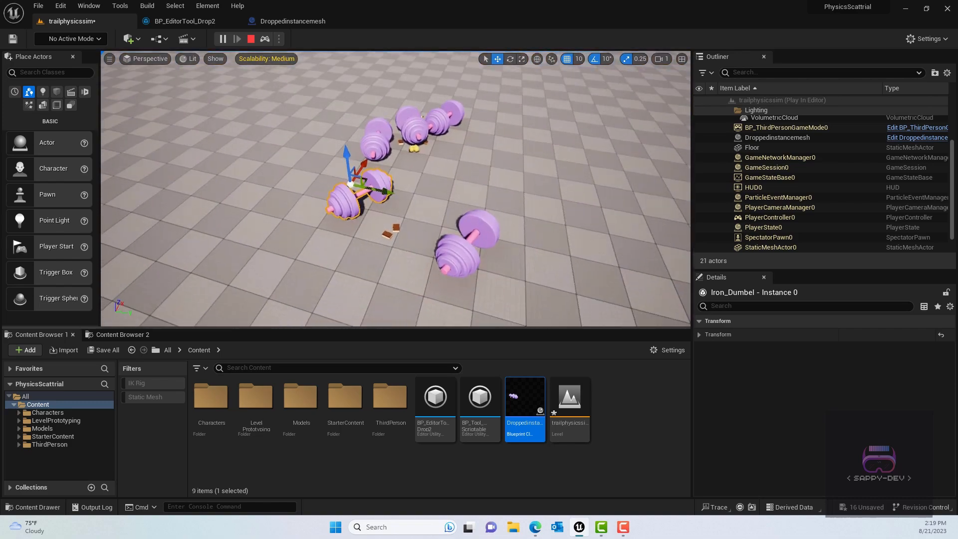
pyautogui.click(250, 38)
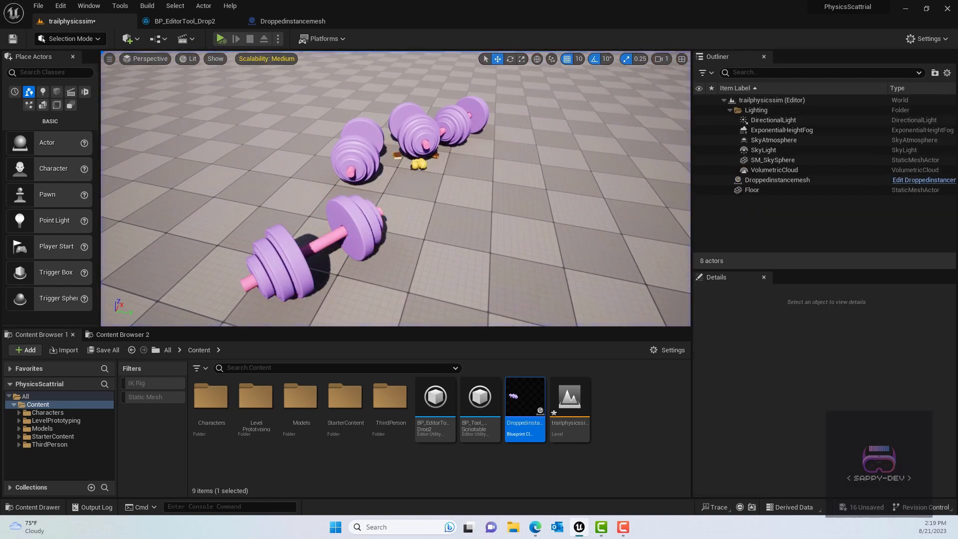